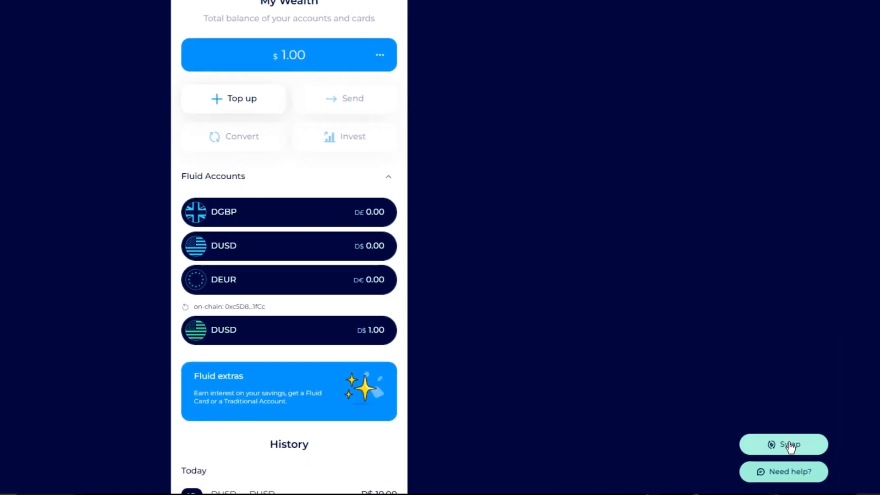
- Go to the currency swap screen from the My Wealth page
{"action": "left_click", "coordinate": [783, 444]}
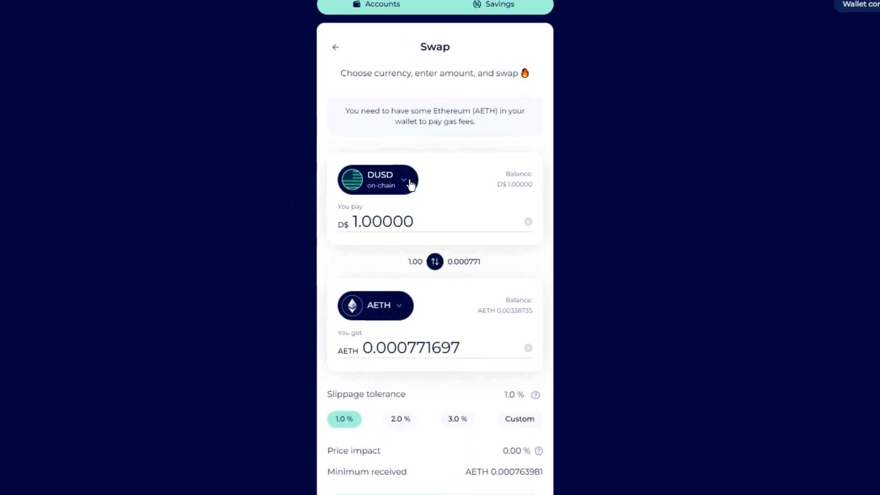
- Choose DAI as the pay token and on-chain DUSD as the token to receive
{"action": "left_click", "coordinate": [377, 180]}
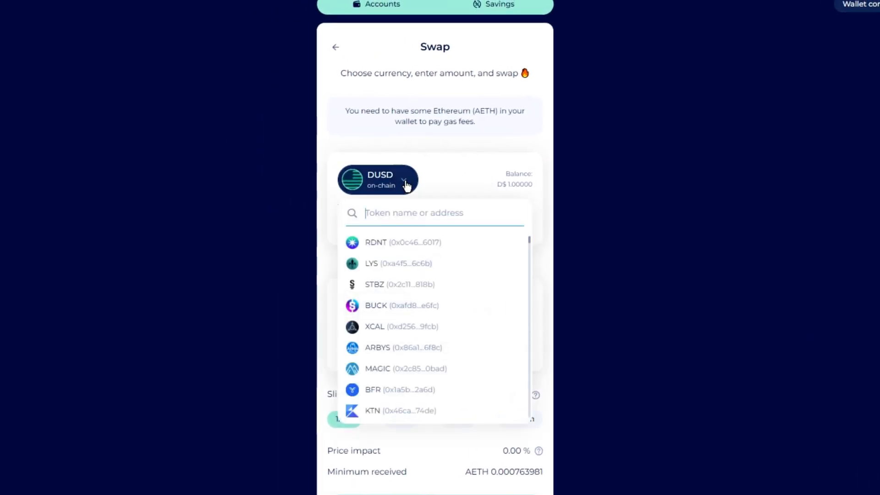
{"action": "type", "text": "dai"}
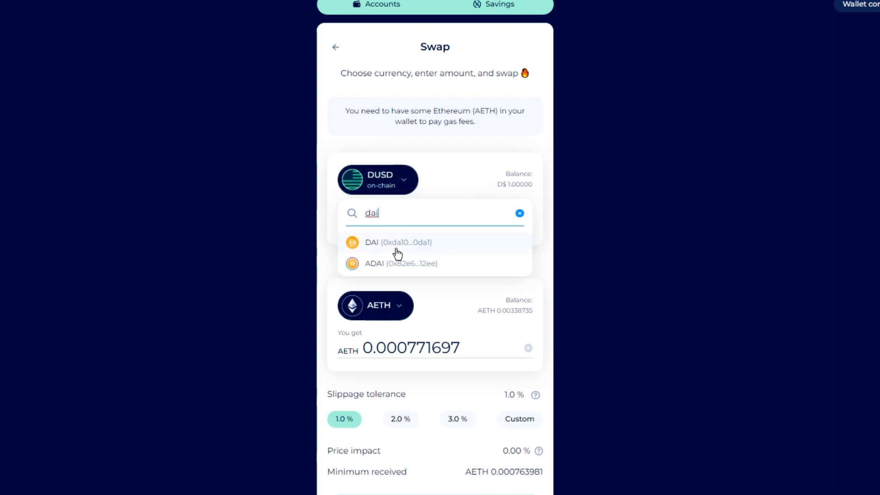
{"action": "left_click", "coordinate": [398, 242]}
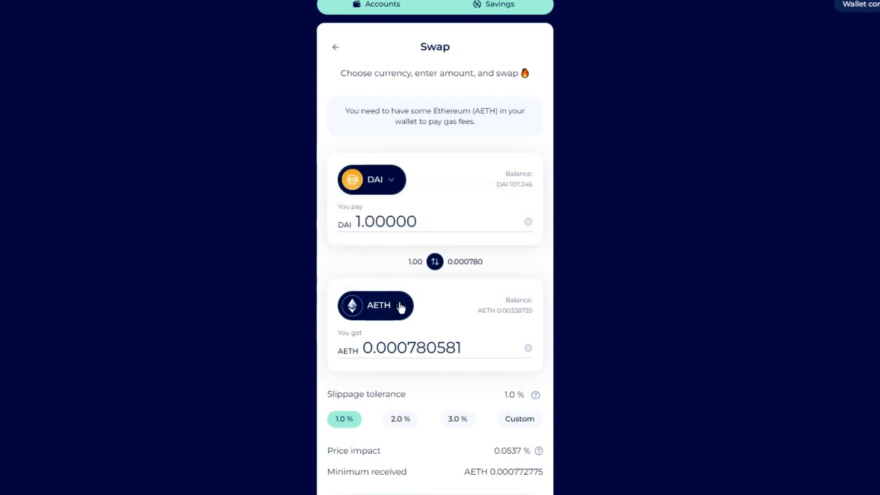
{"action": "type", "text": "dusd"}
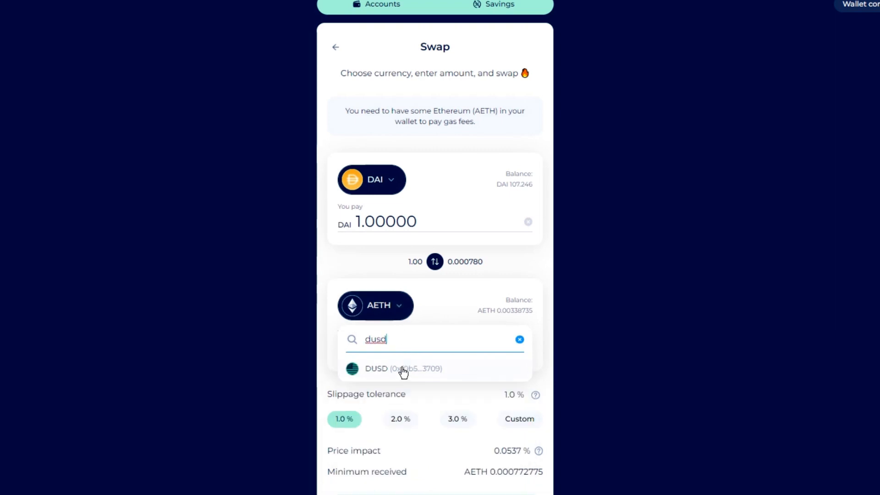
{"action": "left_click", "coordinate": [376, 368]}
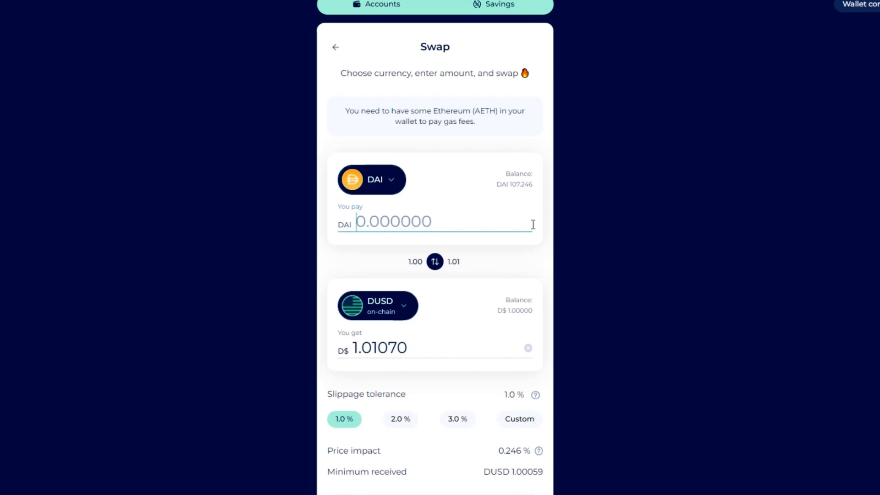
- Enter a 100 DAI pay amount, quoting about 101.07 DUSD, and submit the swap
{"action": "type", "text": "100.000"}
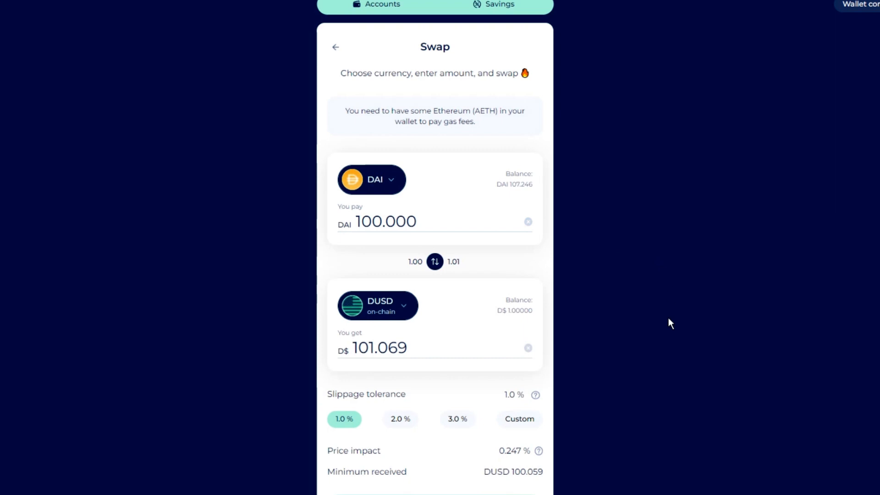
{"action": "scroll", "scroll_direction": "down", "scroll_amount": 3}
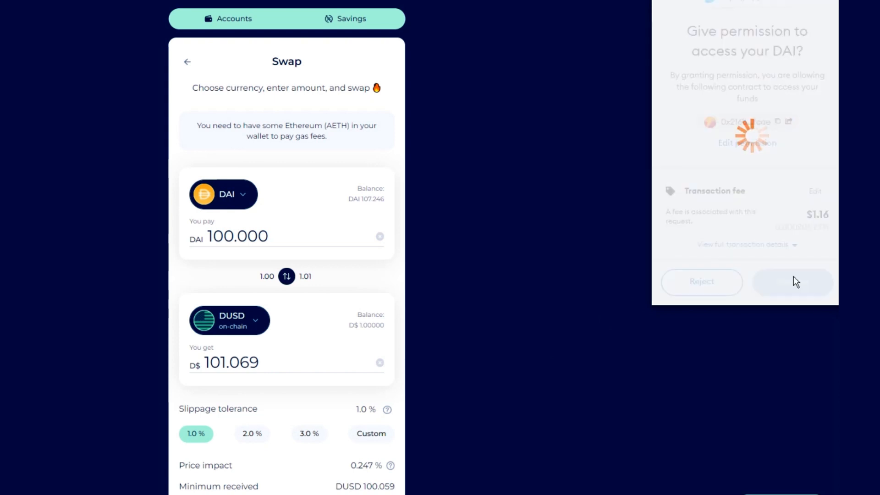
- Approve DAI access and confirm the swap in MetaMask, then dismiss the success message
{"action": "left_click", "coordinate": [792, 282]}
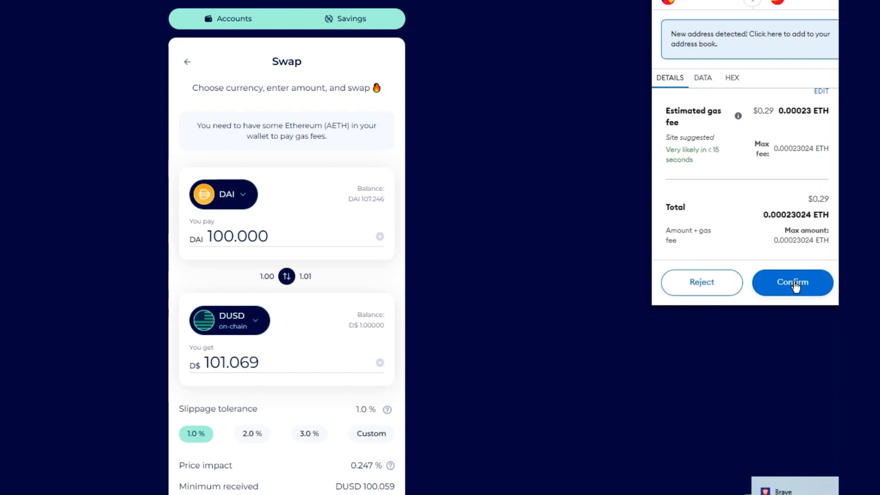
{"action": "left_click", "coordinate": [792, 283]}
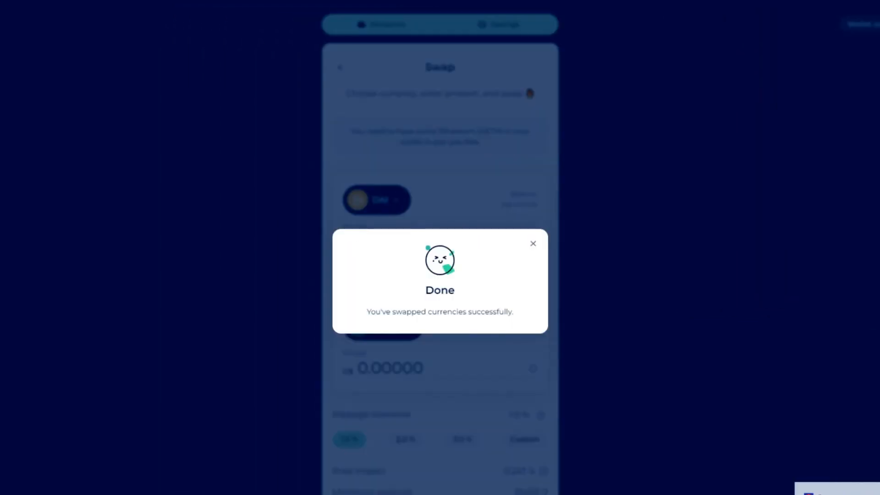
{"action": "mouse_move", "coordinate": [689, 274]}
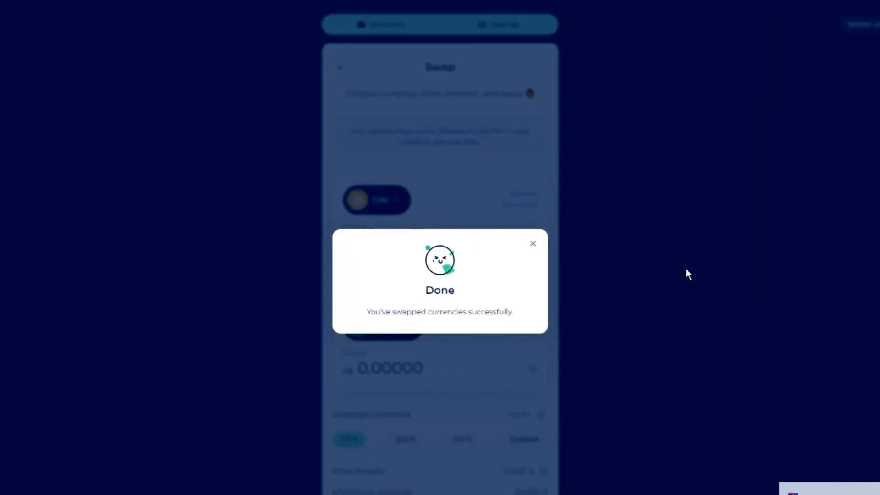
{"action": "left_click", "coordinate": [532, 243]}
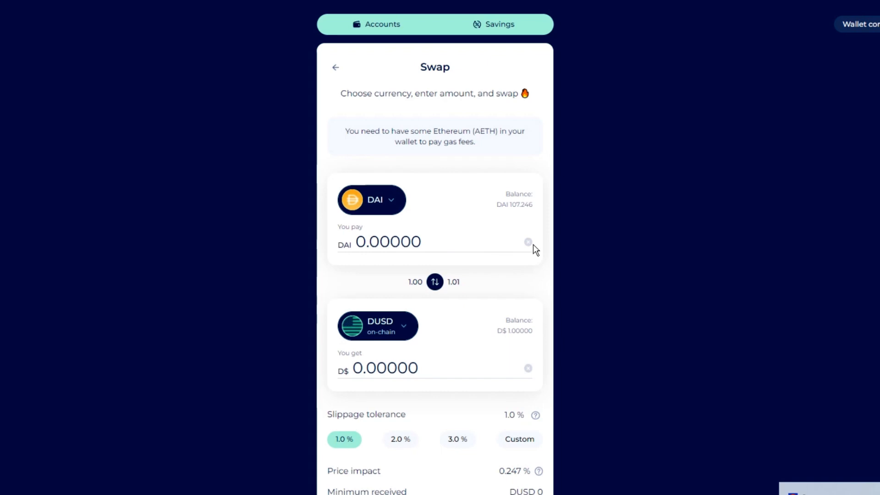
- Return to My Wealth and start converting the 101.56 on-chain DUSD balance
{"action": "left_click", "coordinate": [387, 25]}
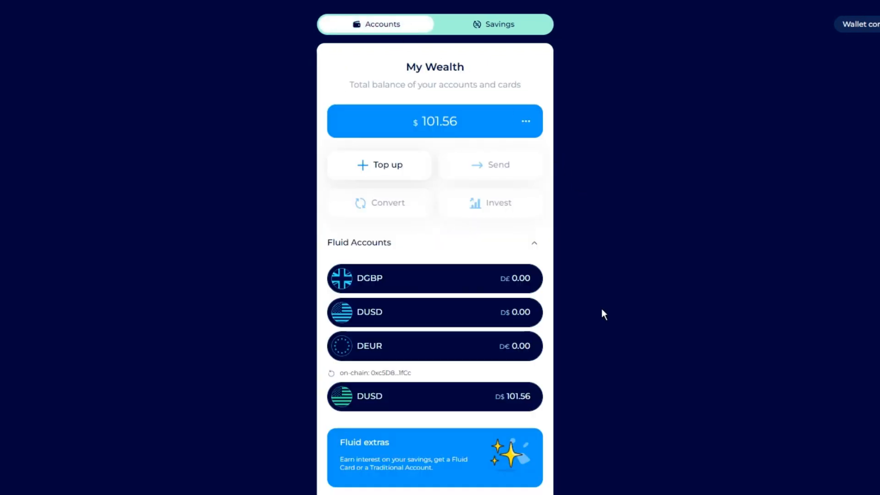
{"action": "mouse_move", "coordinate": [427, 410]}
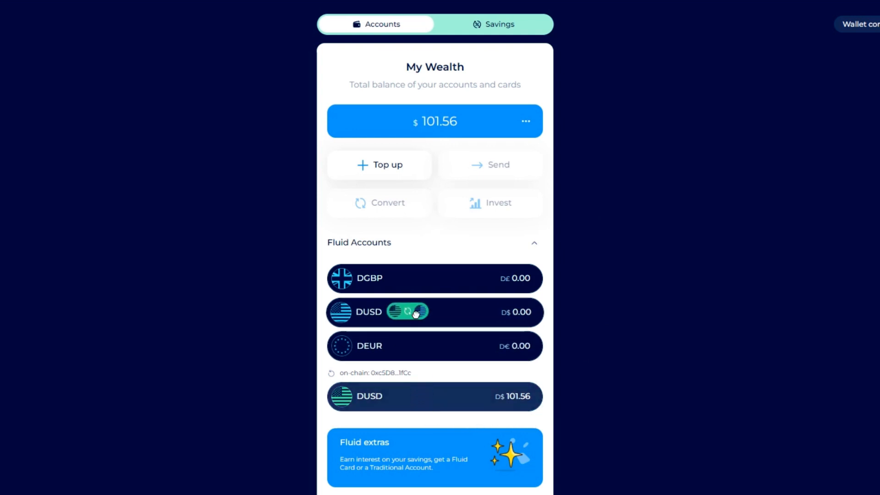
{"action": "left_click", "coordinate": [387, 202]}
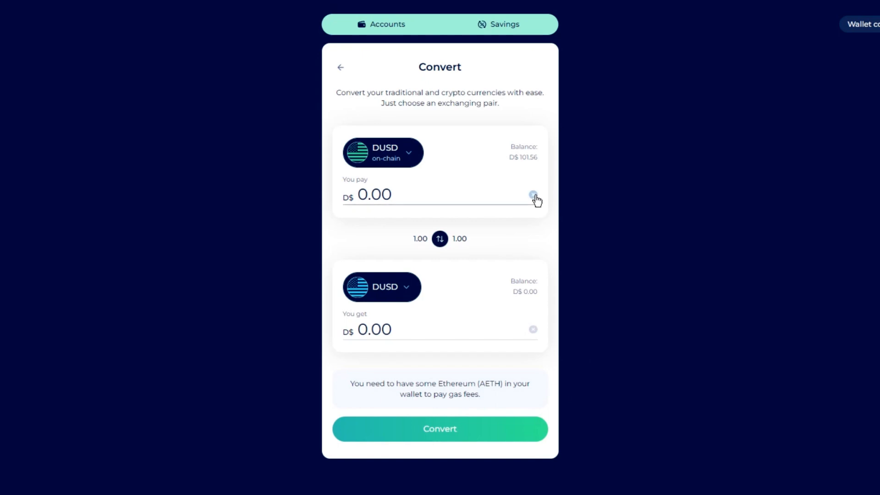
- Request a conversion of 101 on-chain DUSD into the Fluid DUSD account
{"action": "type", "text": "101"}
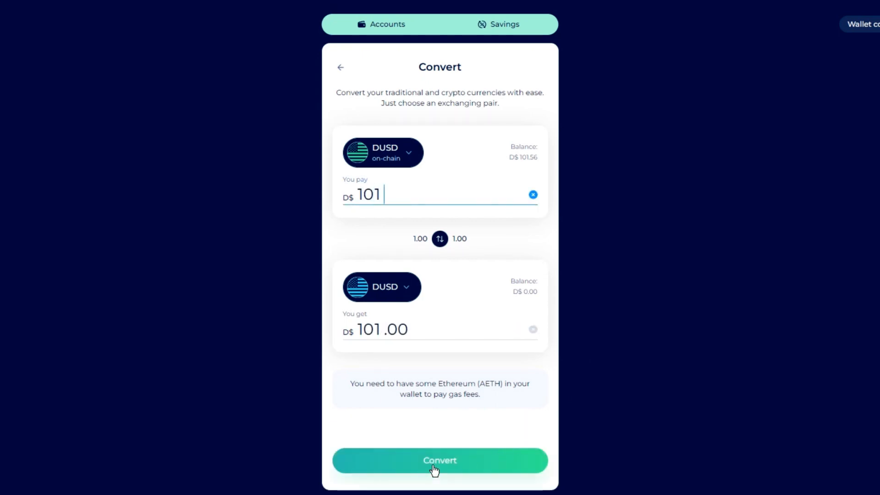
{"action": "left_click", "coordinate": [439, 461]}
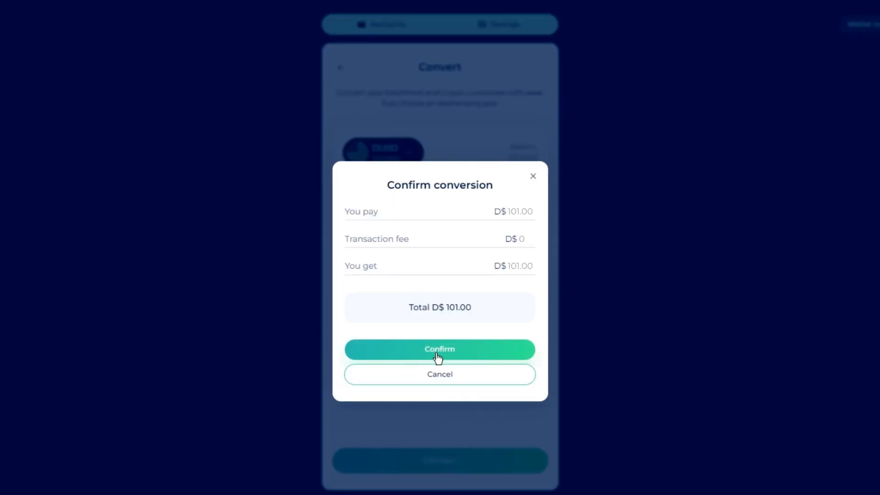
- Confirm the D$101.00 conversion and approve its transaction in MetaMask
{"action": "left_click", "coordinate": [440, 348]}
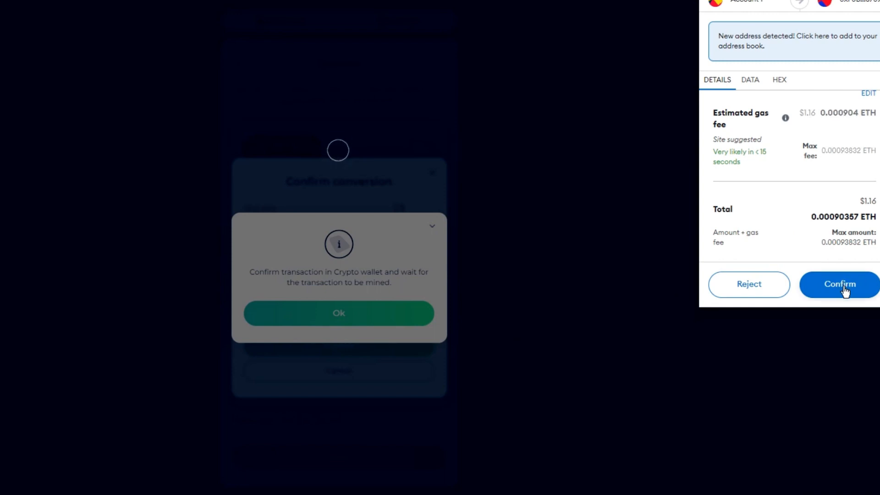
{"action": "left_click", "coordinate": [840, 284]}
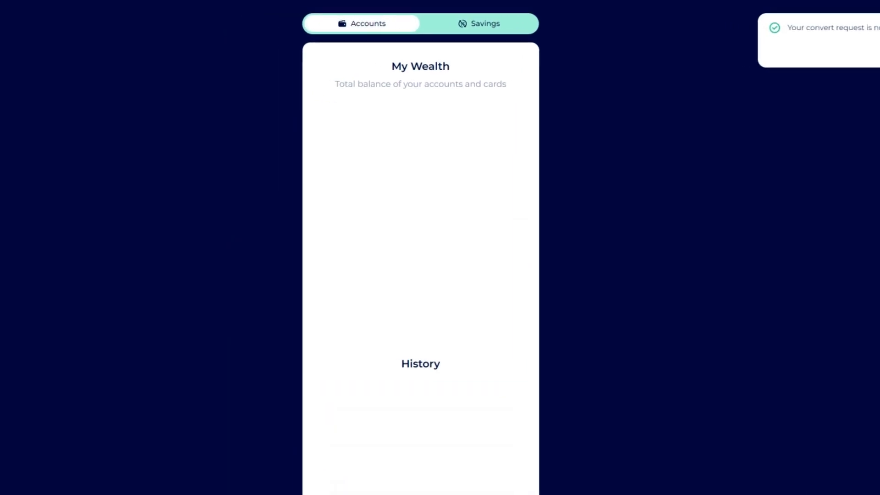